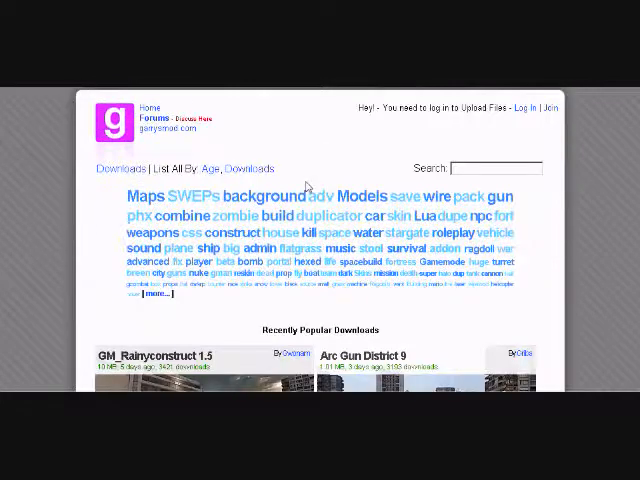
Scroll down the Recently Popular Downloads list to reach Youtube Player v2.0.zip.
scroll("down", 3)
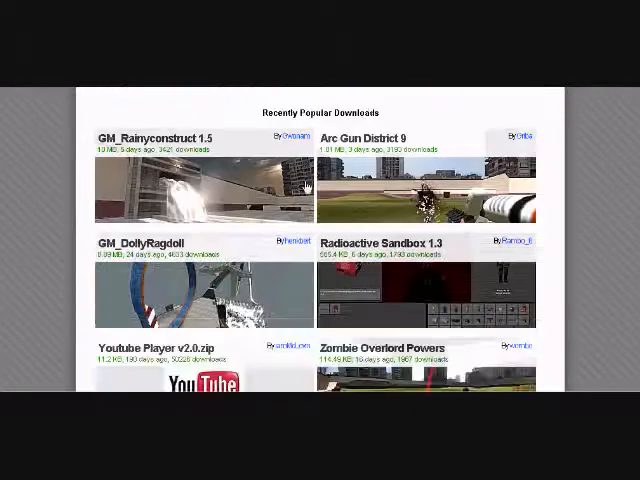
scroll("down", 3)
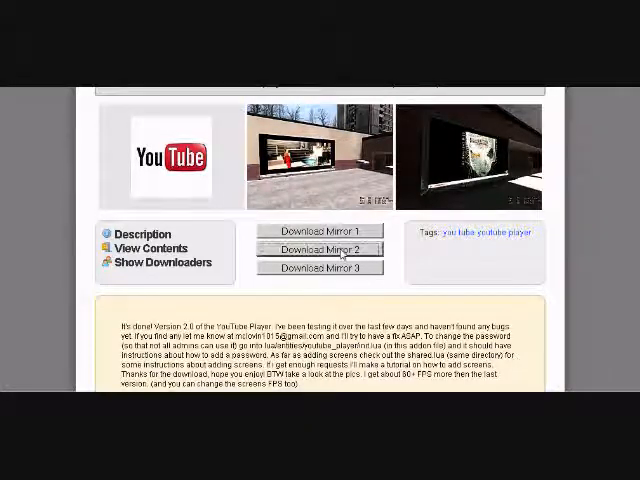
Download youtube_player.zip from Mirror 1, dismiss WinRAR's purchase reminder, and start Extract To.
left_click(316, 230)
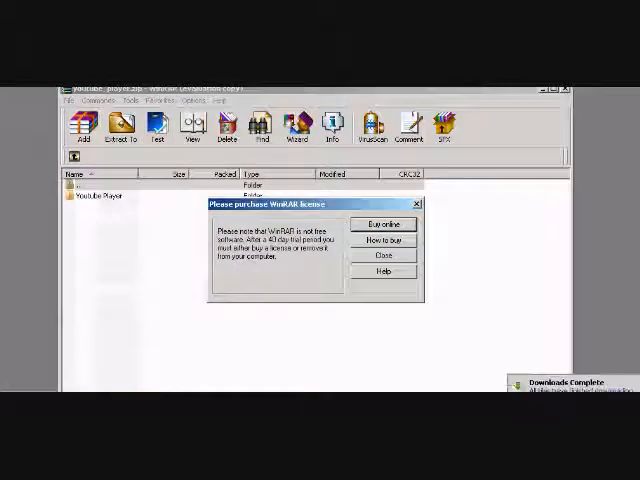
left_click(382, 258)
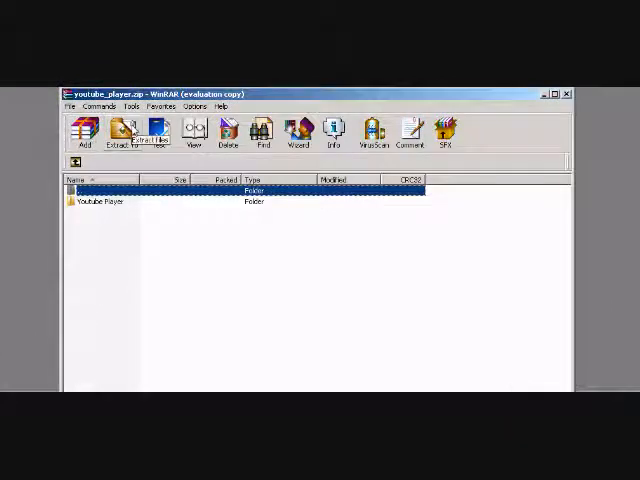
left_click(124, 136)
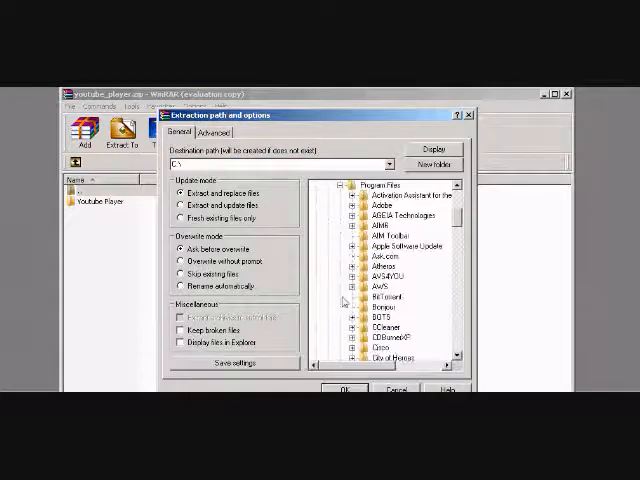
Extract into the garrysmod\addons folder, answering Yes to All to replace existing files.
scroll("down", 3)
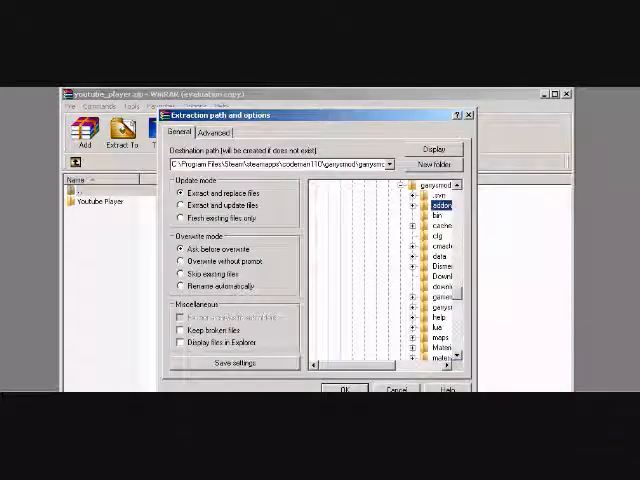
left_click(344, 388)
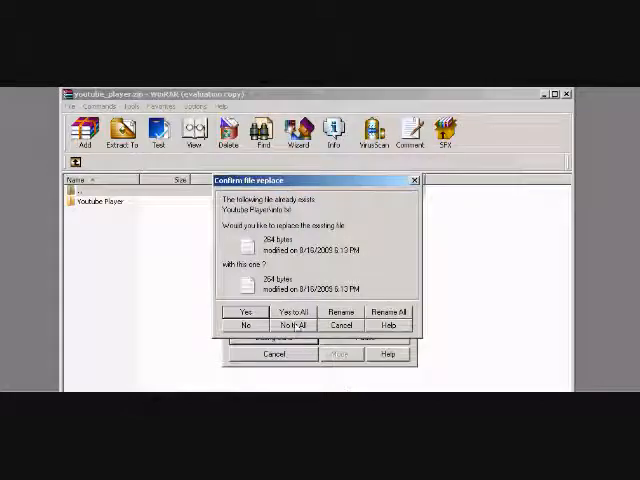
left_click(244, 312)
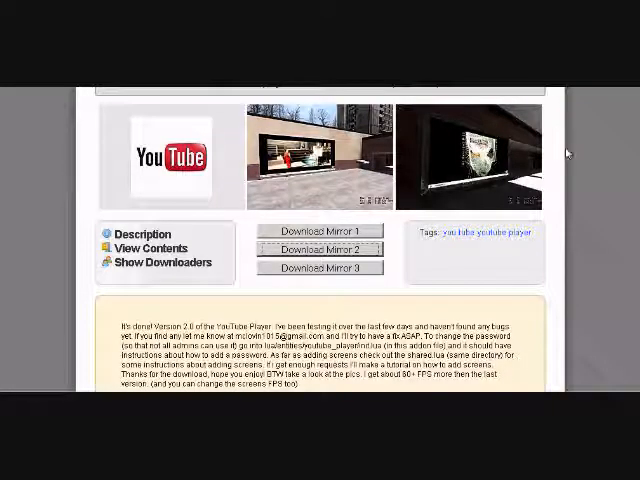
mouse_move(410, 316)
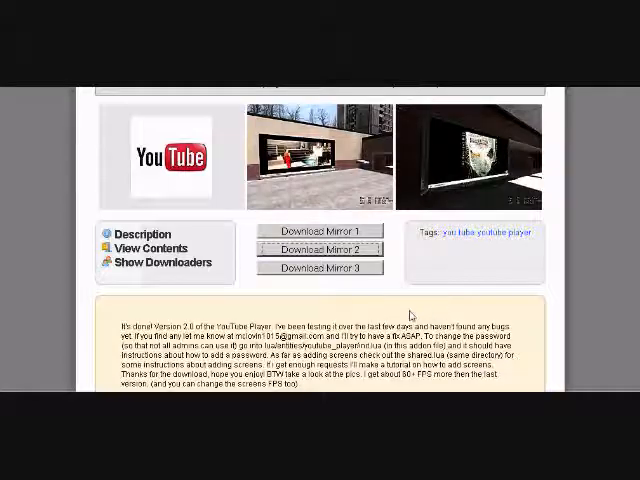